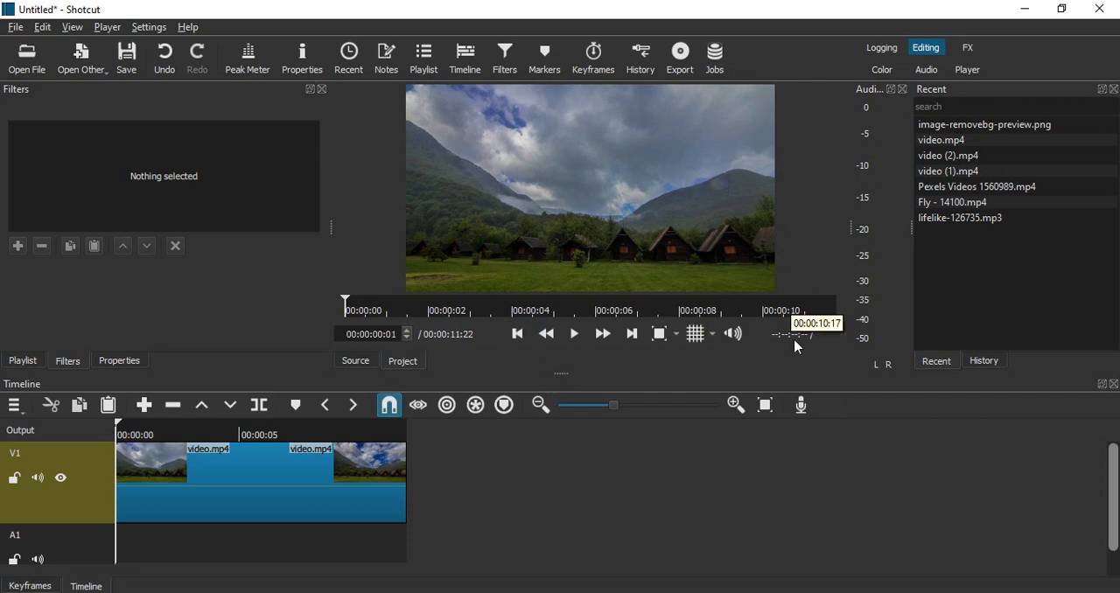
- Load lifelike-126735.mp3 from the Recent panel into the Source player
{"action": "left_click", "coordinate": [574, 334]}
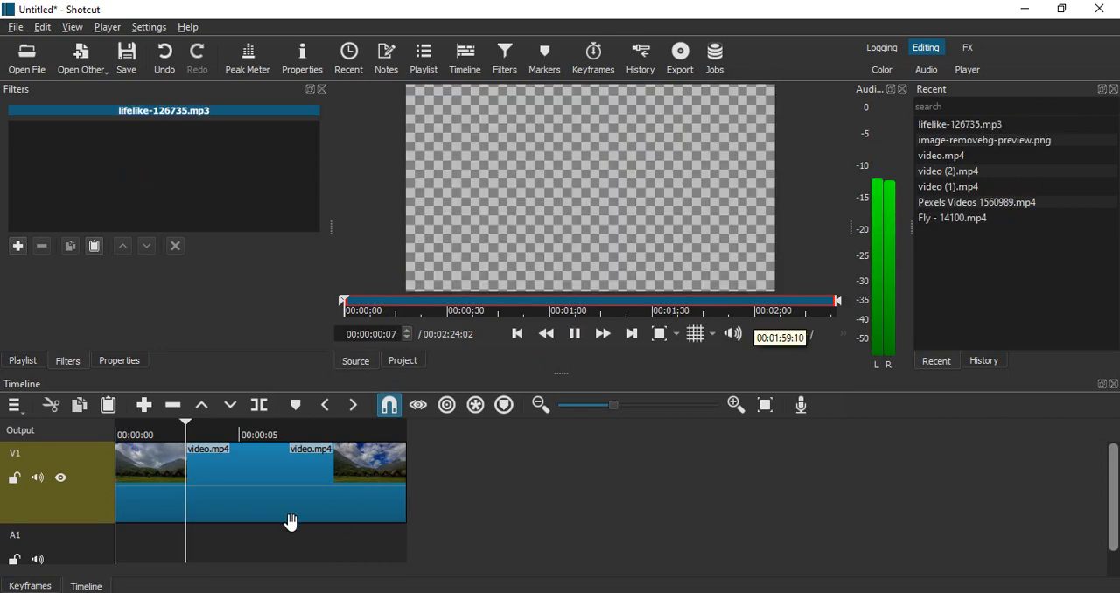
- Make audio track A1 the active track for the lifelike-126735.mp3 music
{"action": "left_click", "coordinate": [575, 333]}
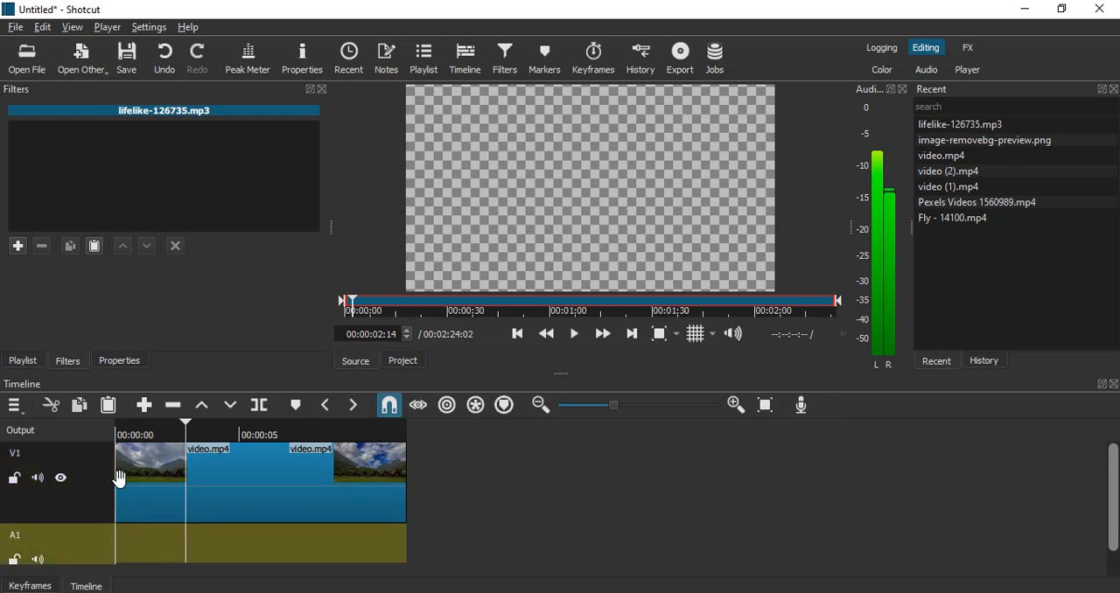
{"action": "mouse_move", "coordinate": [112, 479]}
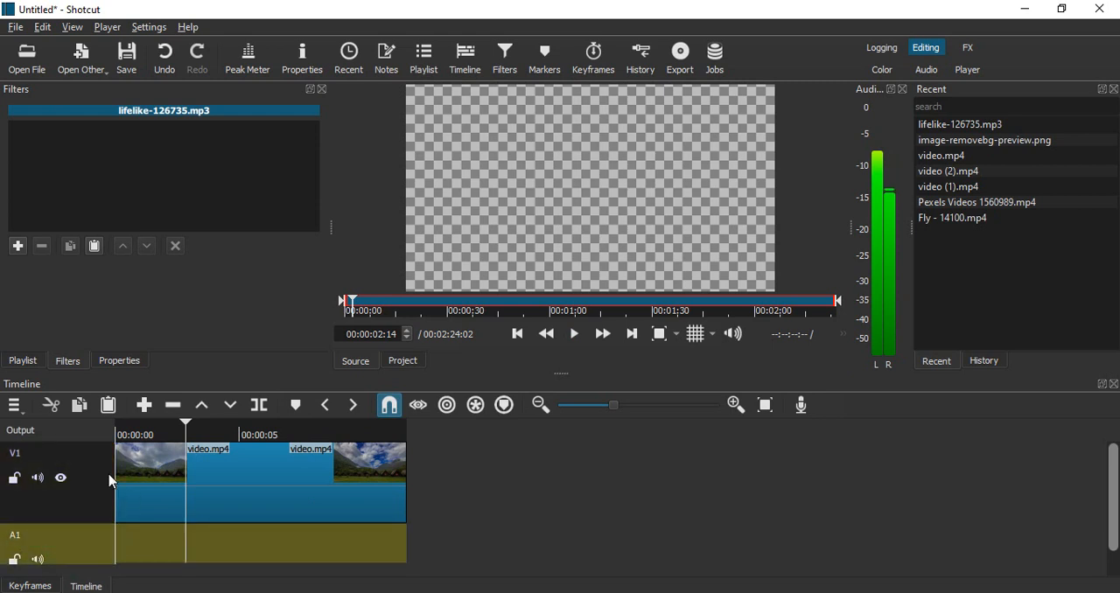
{"action": "mouse_move", "coordinate": [612, 204]}
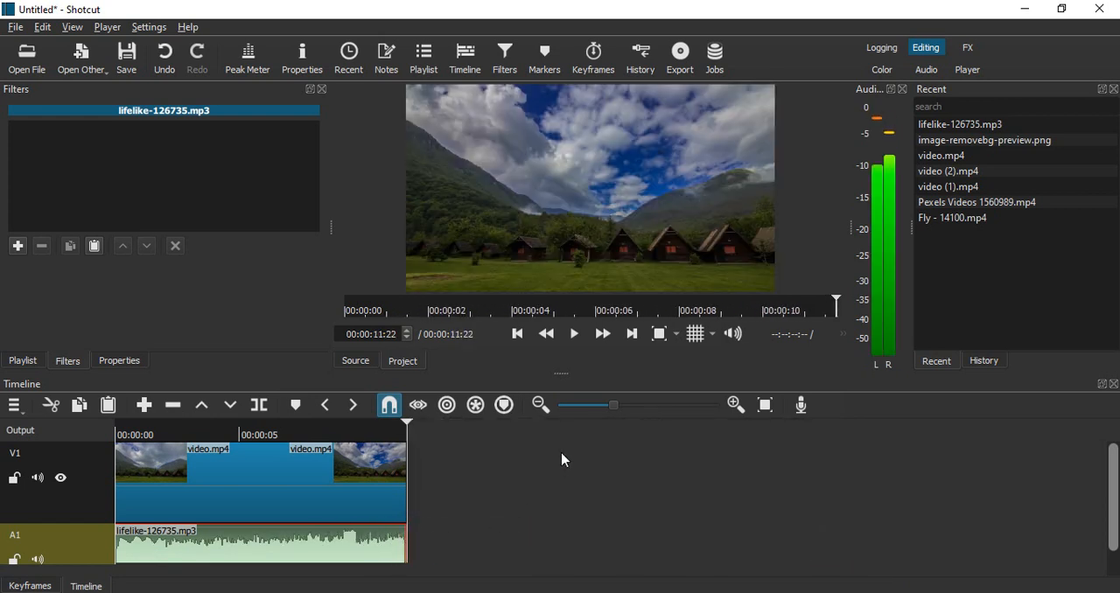
- Zoom in on the timeline so individual frames near 00:00:03:00 are visible
{"action": "left_click_drag", "start_coordinate": [588, 405], "coordinate": [658, 405]}
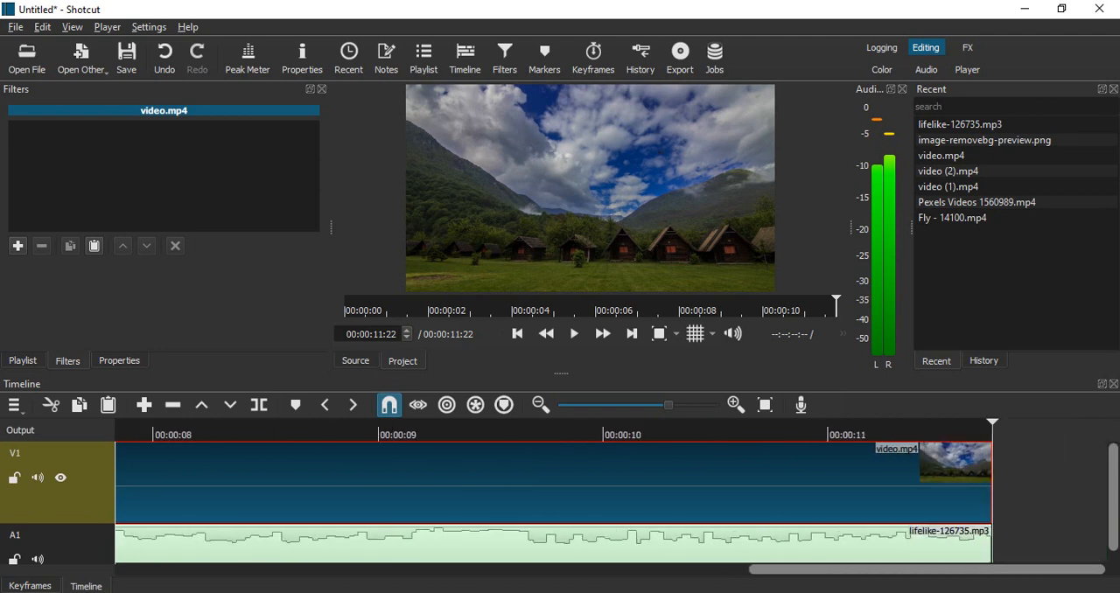
{"action": "mouse_move", "coordinate": [764, 452]}
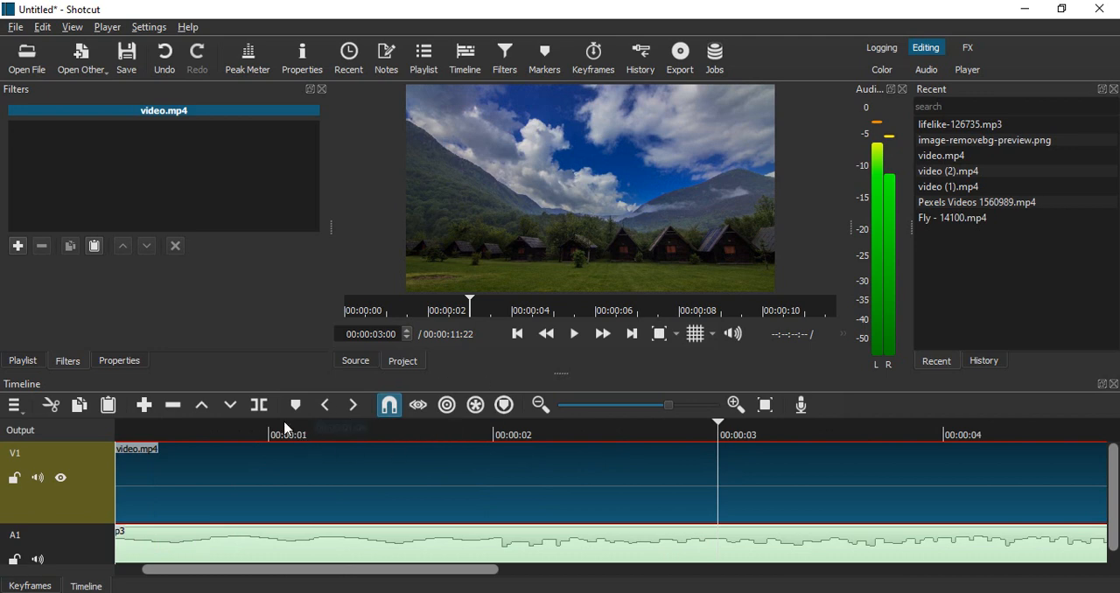
{"action": "mouse_move", "coordinate": [260, 404]}
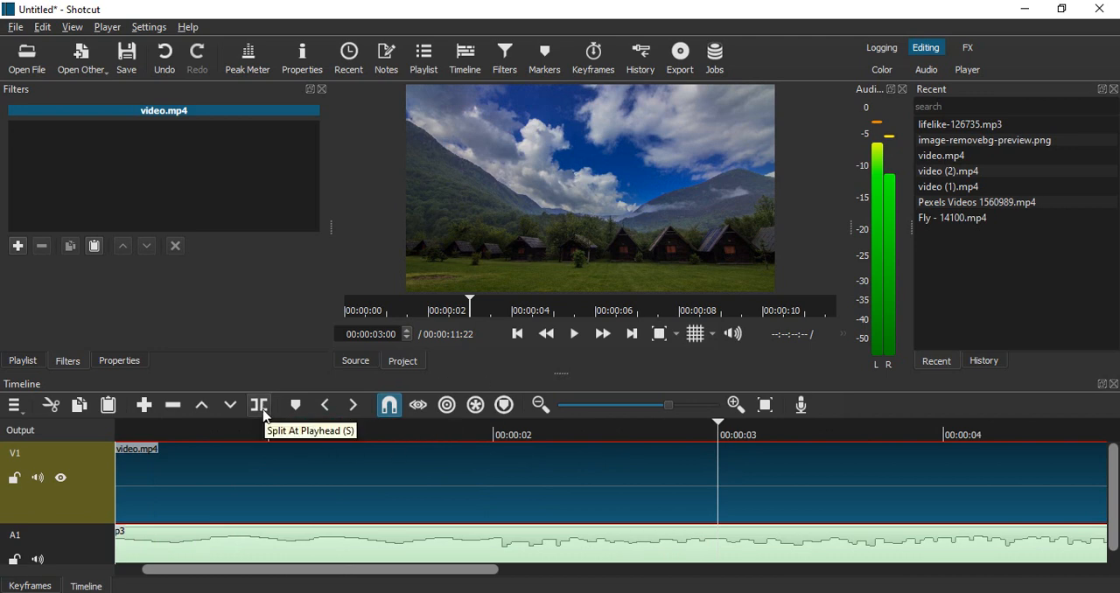
- Split the timelapse at 00:00:03:00 and at each following frame toward 00:00:03:17
{"action": "left_click", "coordinate": [259, 404]}
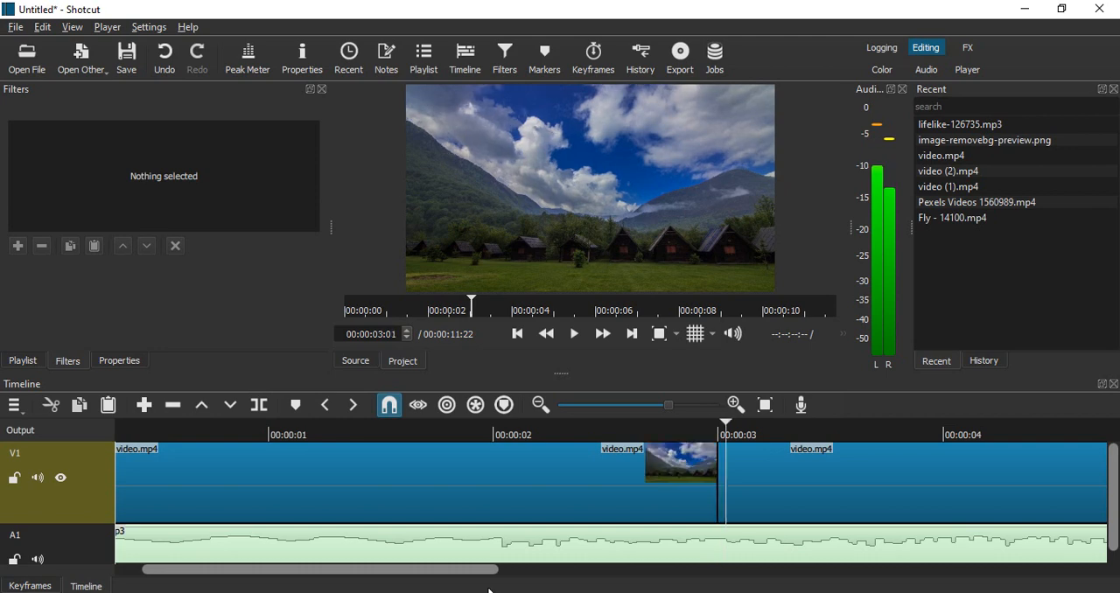
{"action": "left_click", "coordinate": [260, 404]}
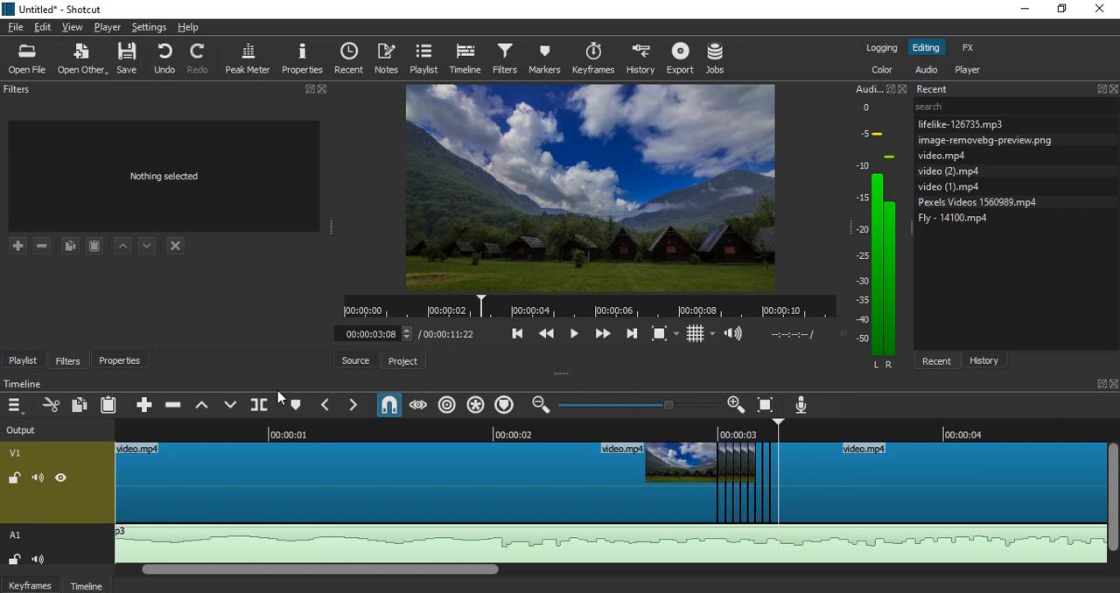
{"action": "left_click", "coordinate": [260, 404]}
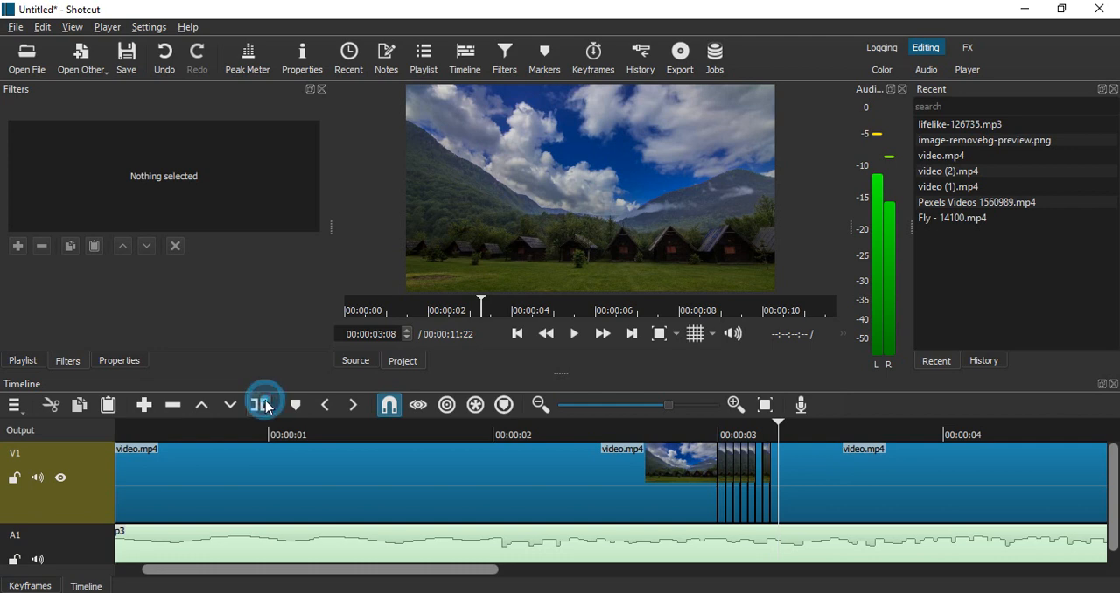
{"action": "left_click", "coordinate": [264, 404]}
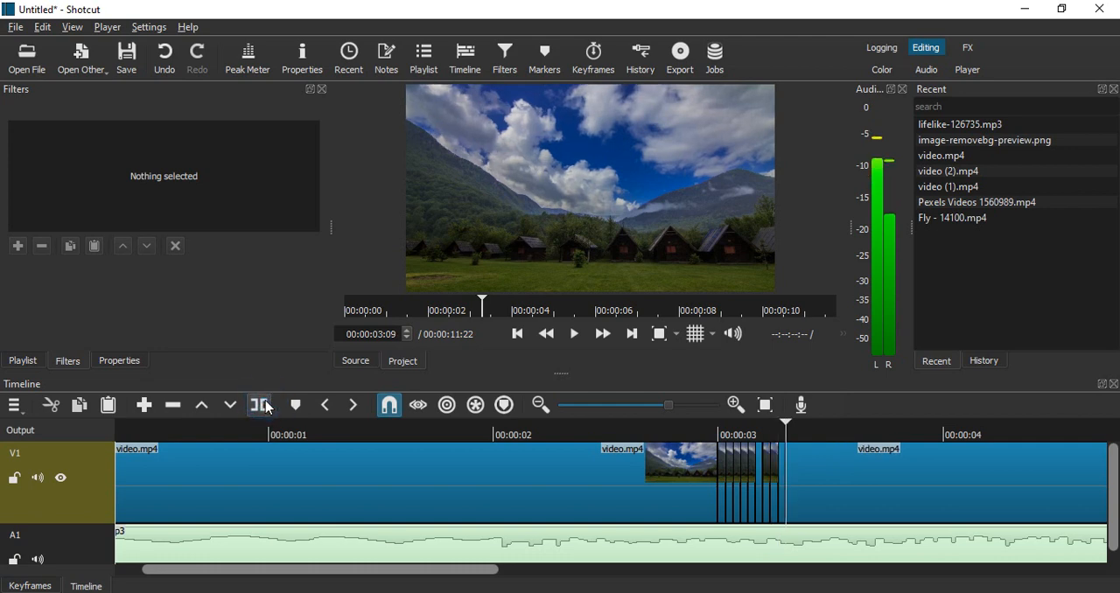
{"action": "left_click", "coordinate": [261, 404]}
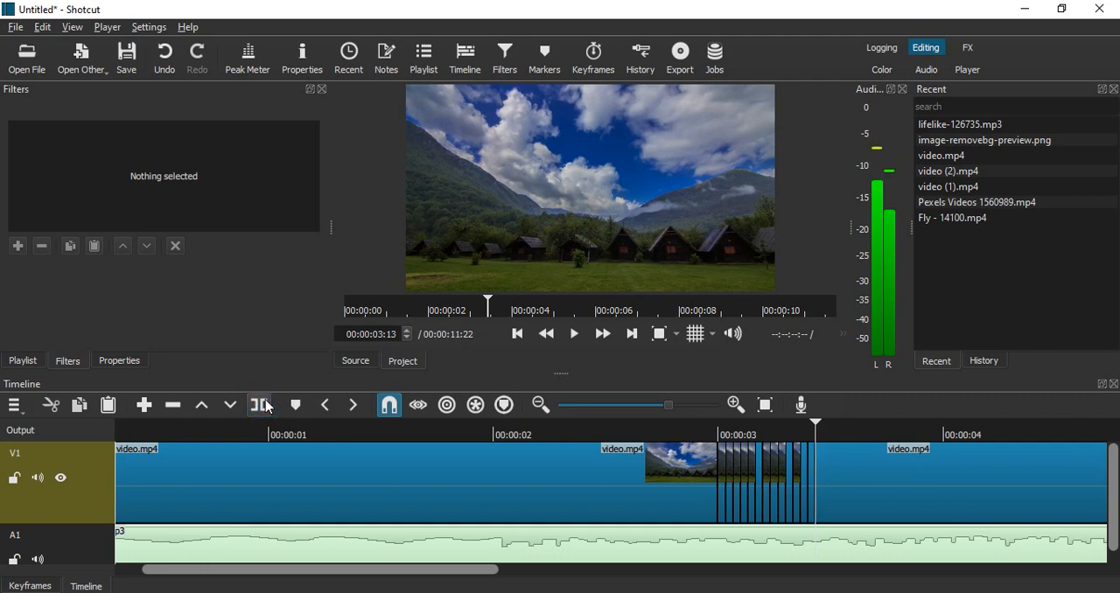
{"action": "left_click", "coordinate": [270, 404]}
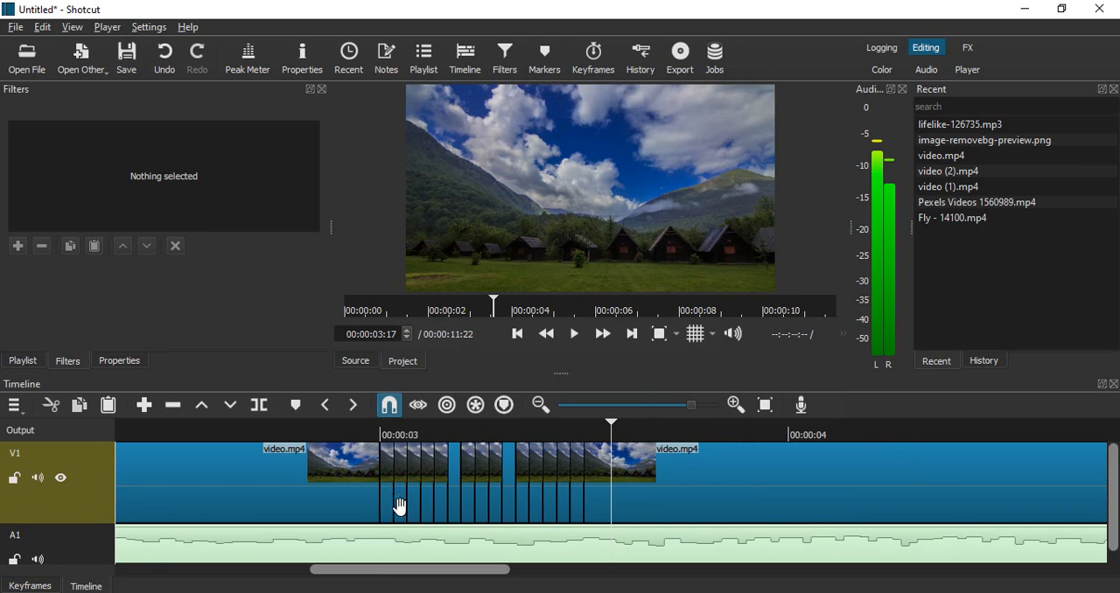
- Select and delete alternate one-frame pieces on V1, leaving one-frame gaps
{"action": "left_click", "coordinate": [400, 481]}
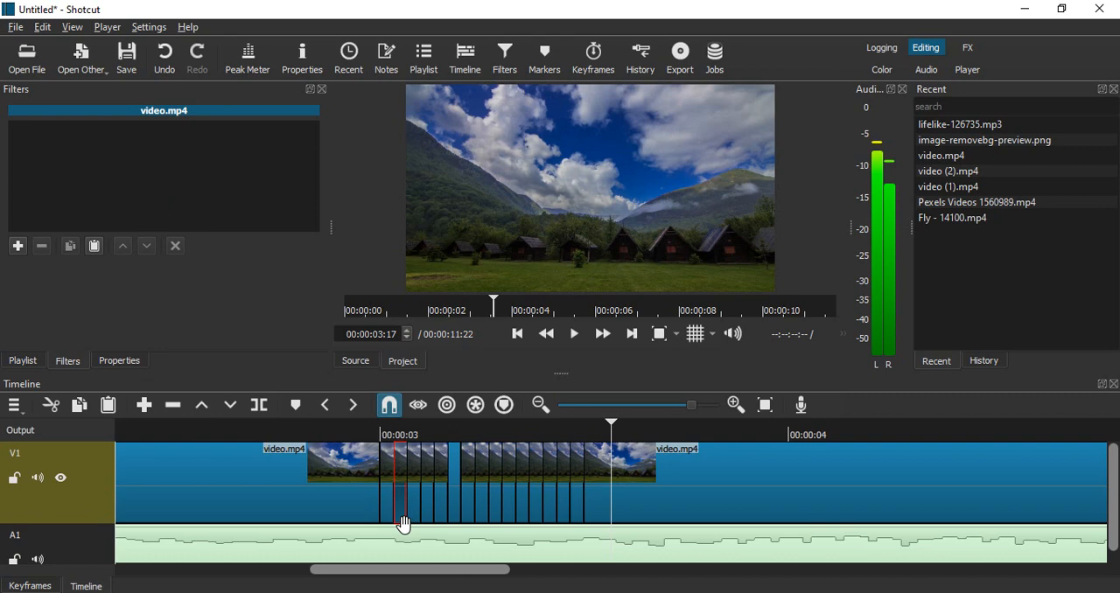
{"action": "left_click", "coordinate": [424, 512]}
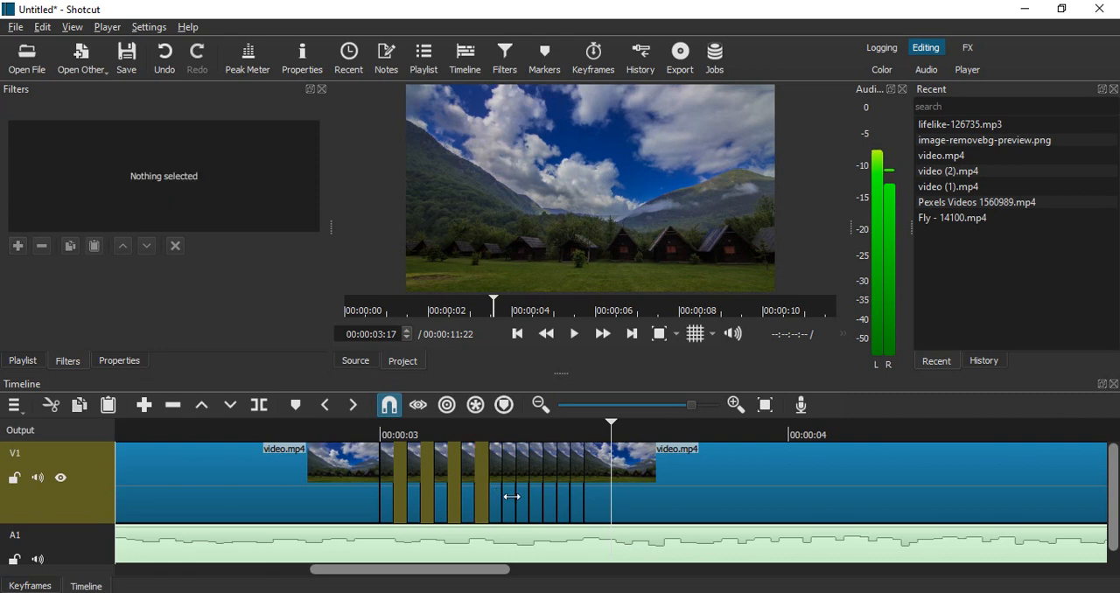
{"action": "mouse_move", "coordinate": [510, 497]}
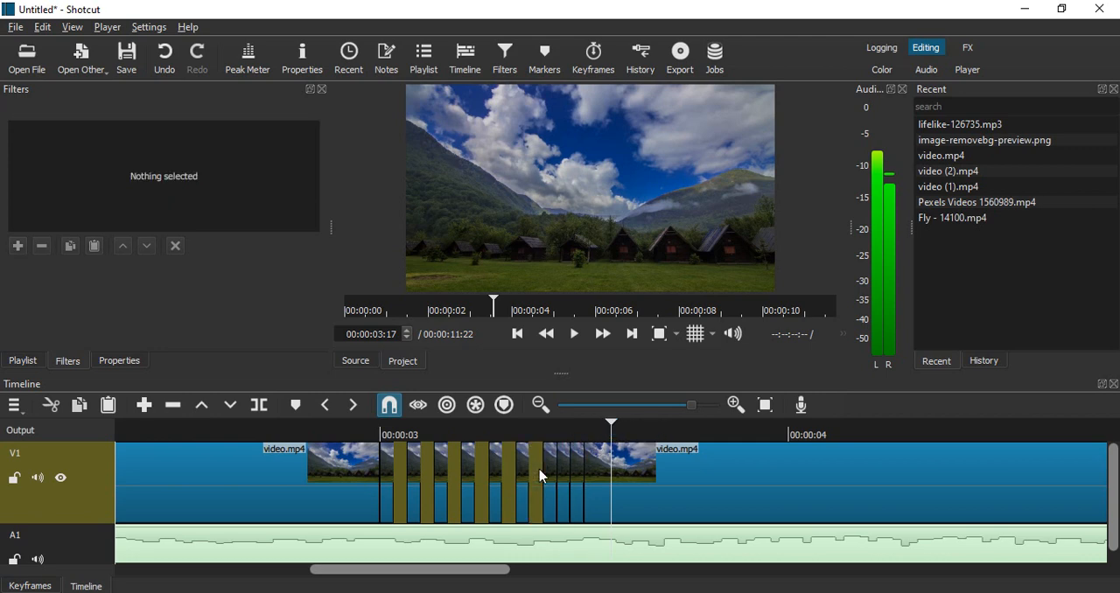
{"action": "mouse_move", "coordinate": [564, 466]}
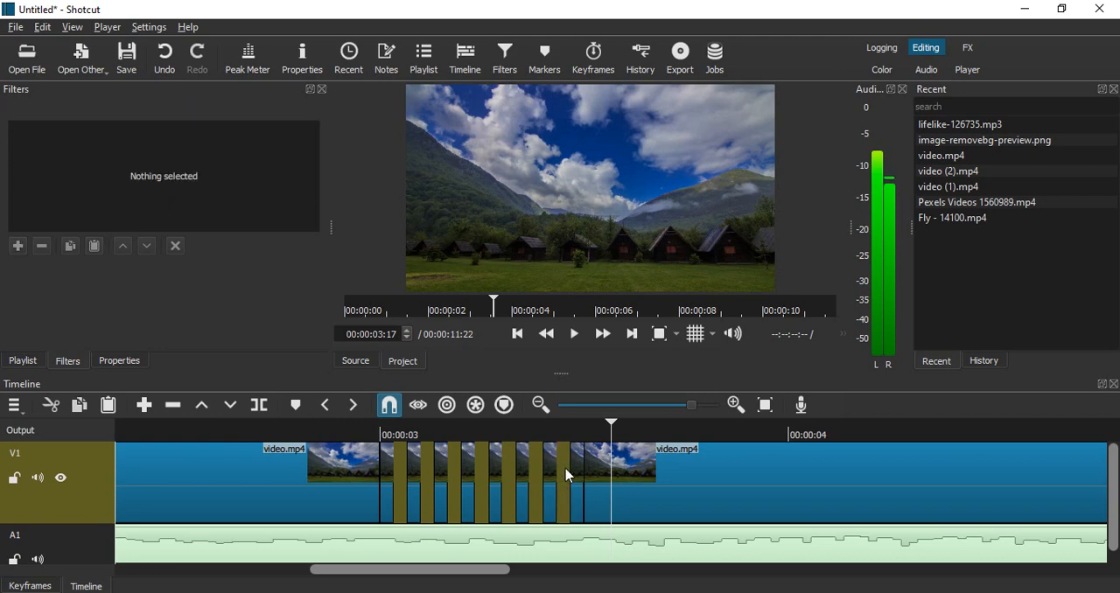
{"action": "left_click", "coordinate": [516, 333]}
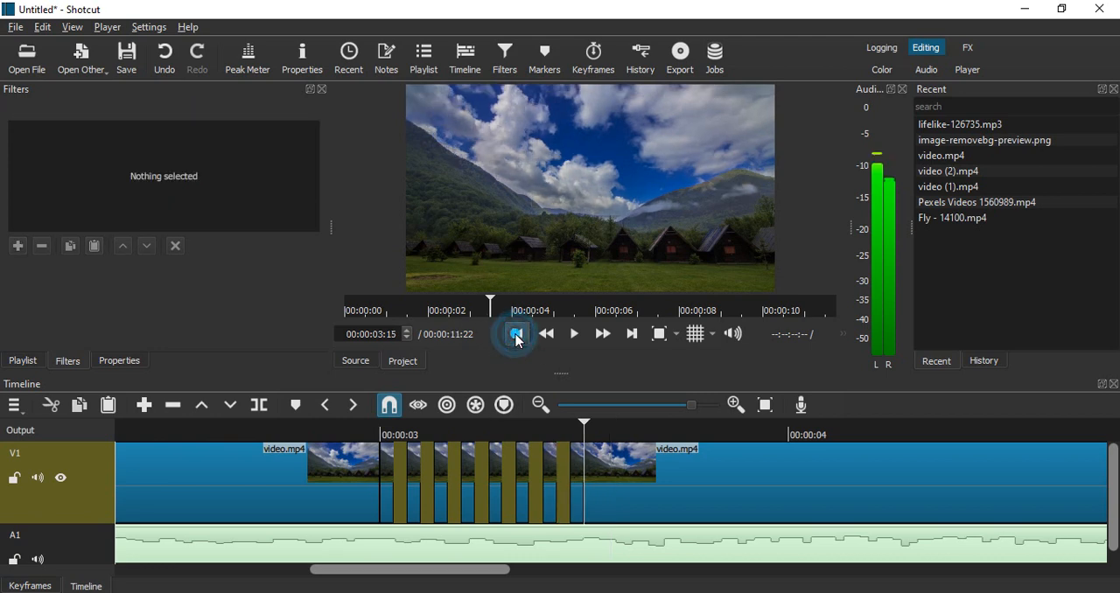
{"action": "left_click", "coordinate": [515, 333]}
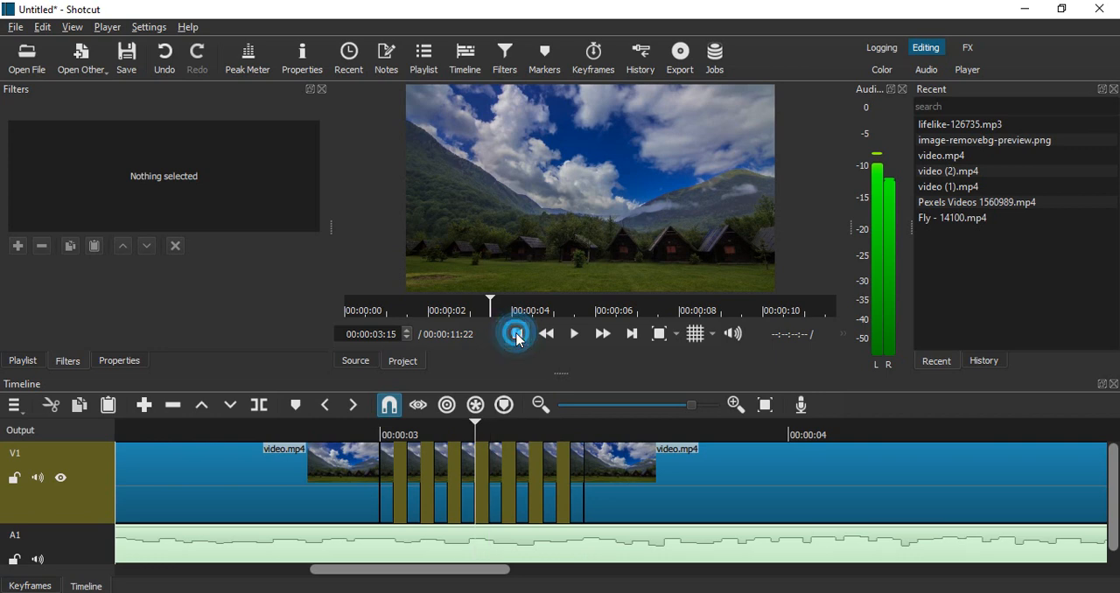
{"action": "left_click", "coordinate": [517, 333]}
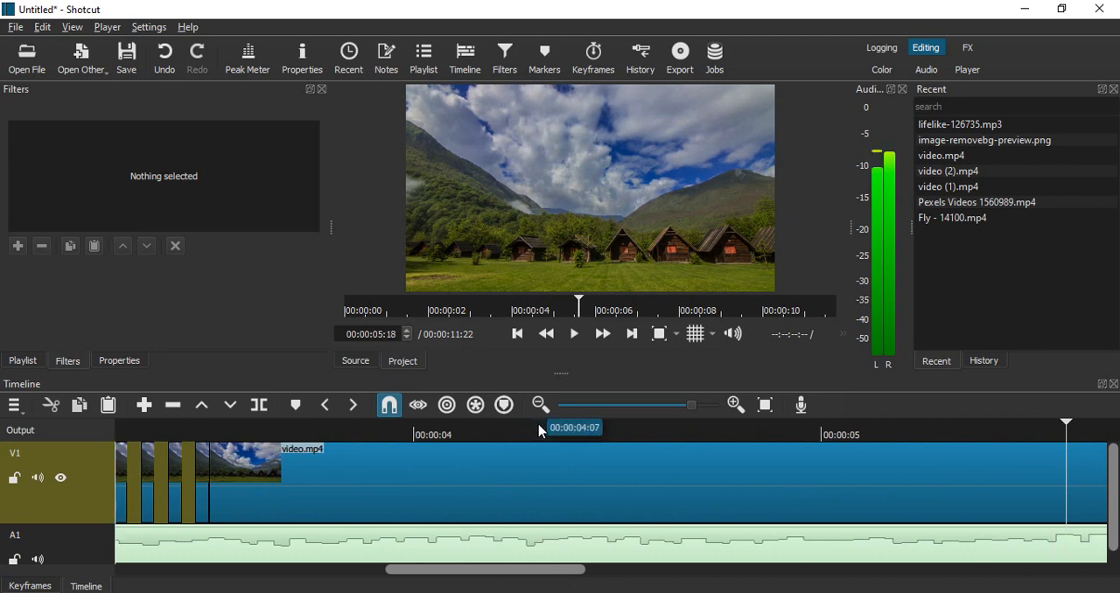
{"action": "mouse_move", "coordinate": [574, 334]}
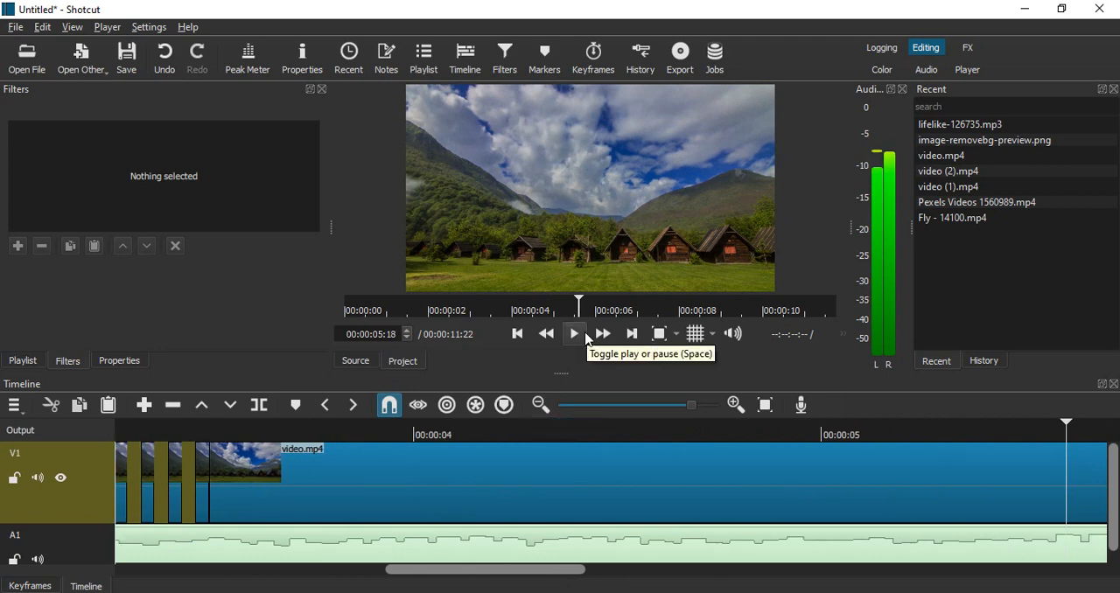